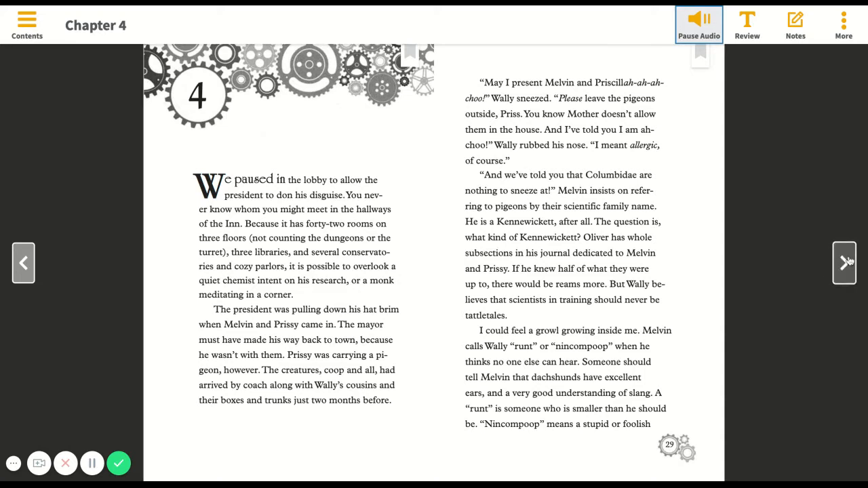
Turn to Chapter 4 pages 30–31 and listen to their narration until the end
{"action": "left_click", "coordinate": [845, 263]}
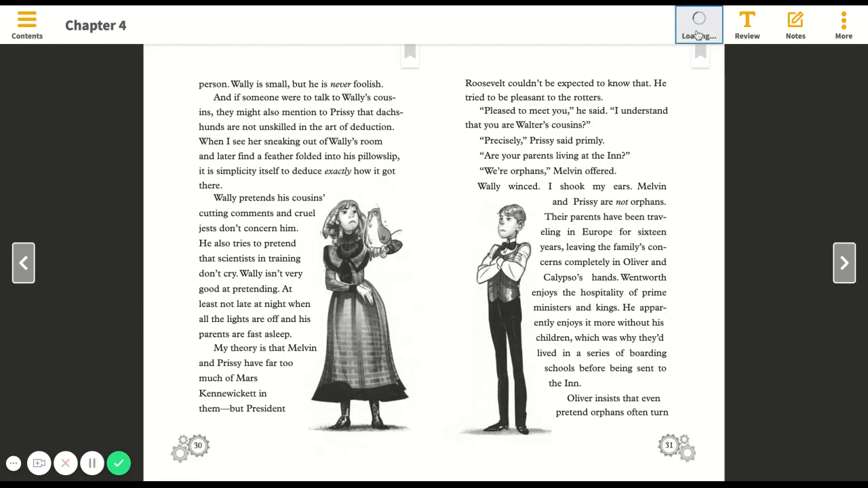
{"action": "left_click", "coordinate": [699, 25]}
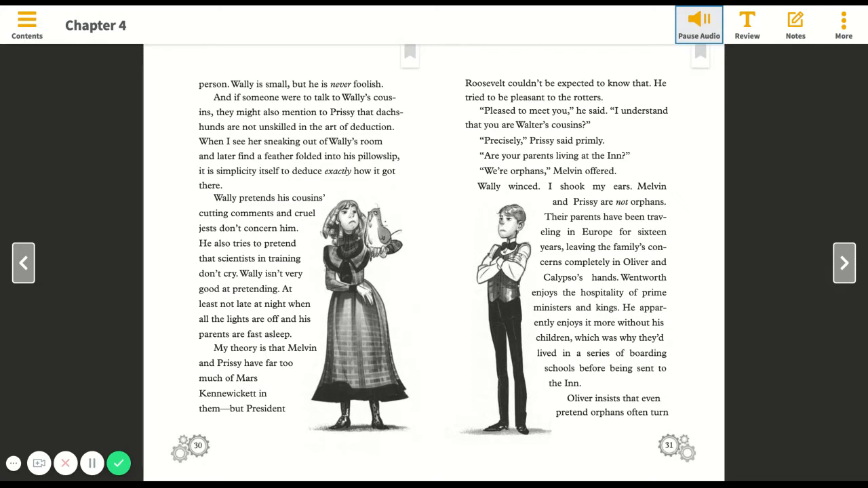
{"action": "left_click", "coordinate": [698, 24]}
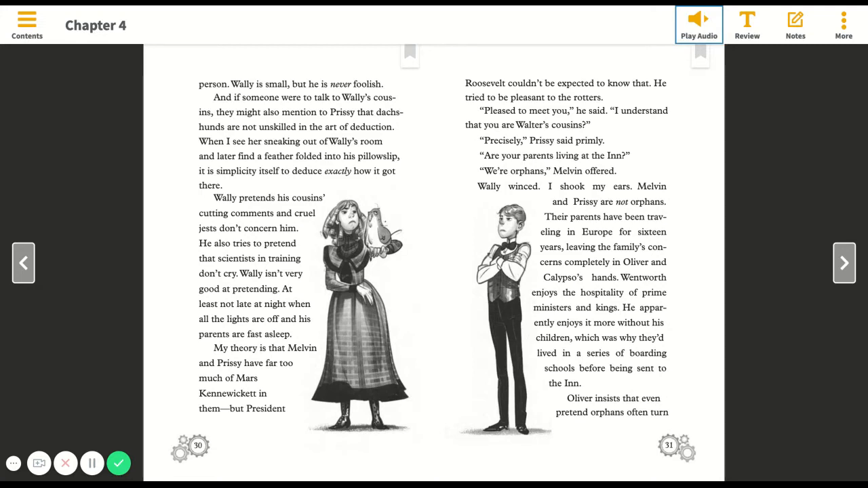
{"action": "mouse_move", "coordinate": [855, 249]}
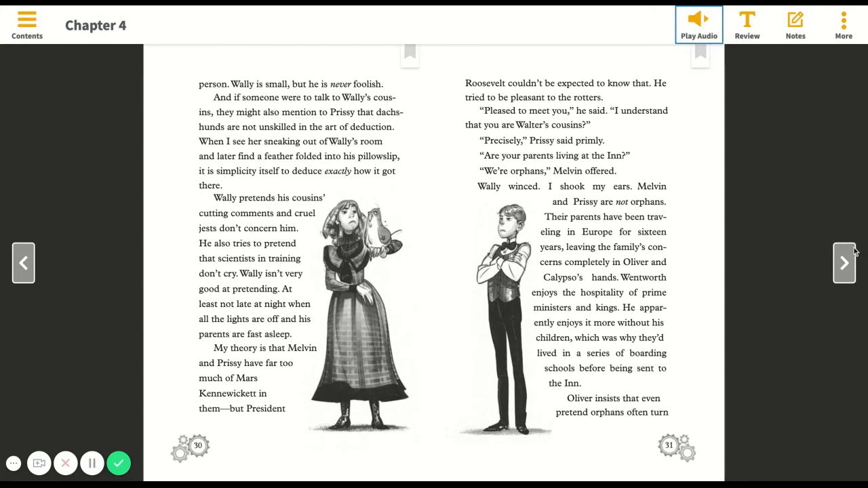
Advance to pages 32–33 and hear them read aloud before stopping the audio
{"action": "left_click", "coordinate": [845, 263]}
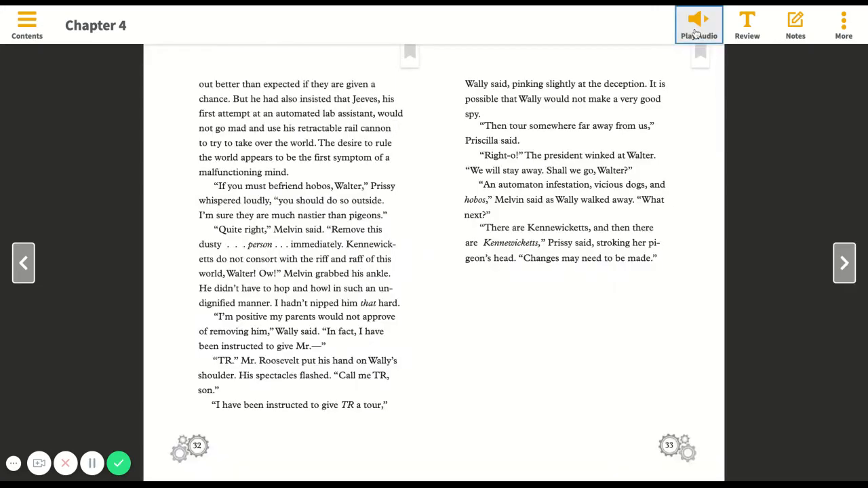
{"action": "left_click", "coordinate": [699, 24]}
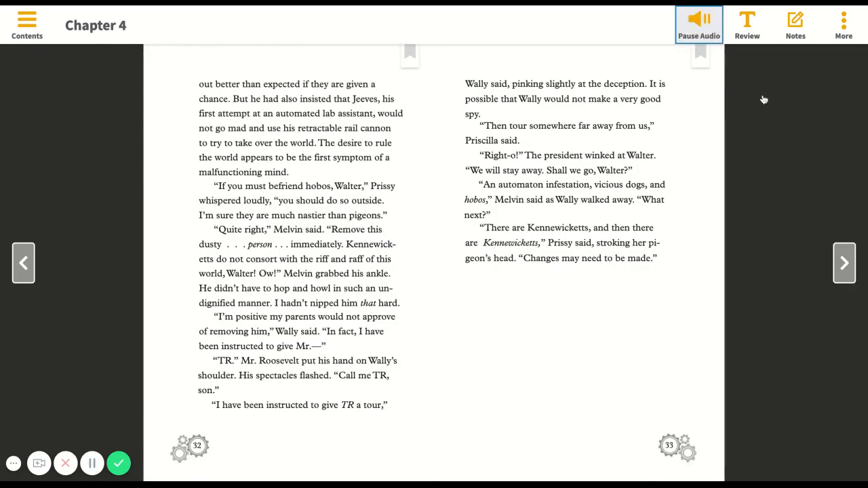
{"action": "mouse_move", "coordinate": [764, 99]}
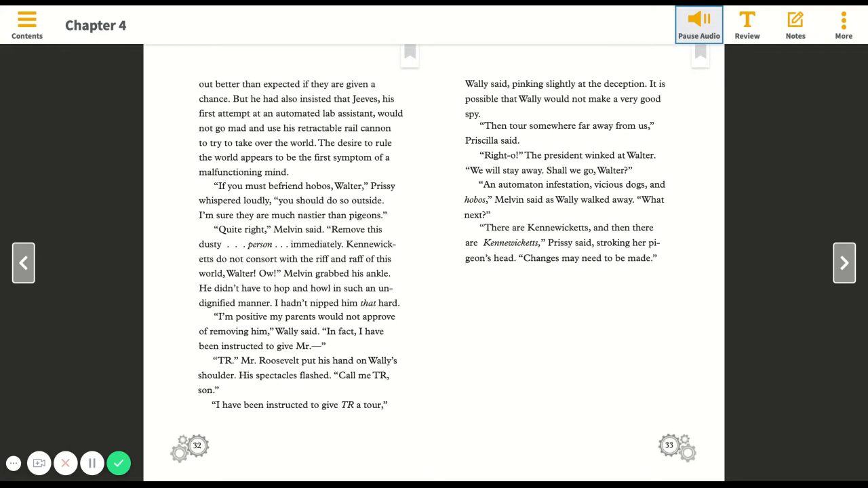
{"action": "mouse_move", "coordinate": [721, 224]}
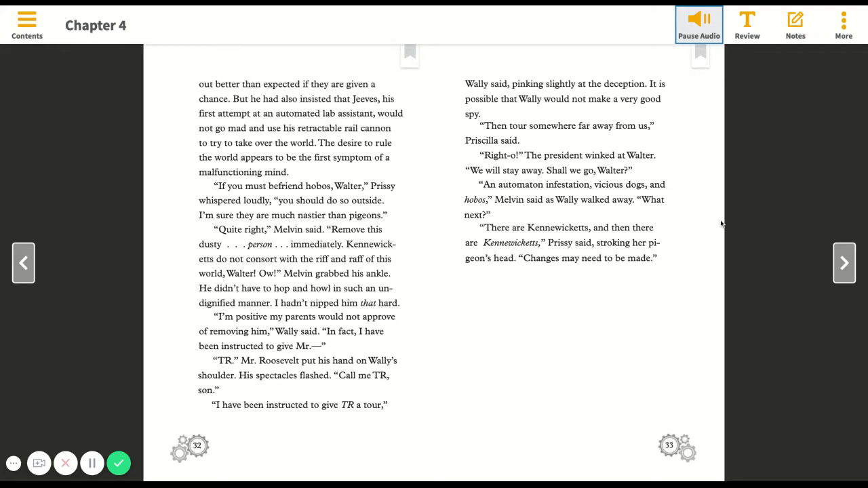
{"action": "mouse_move", "coordinate": [845, 263]}
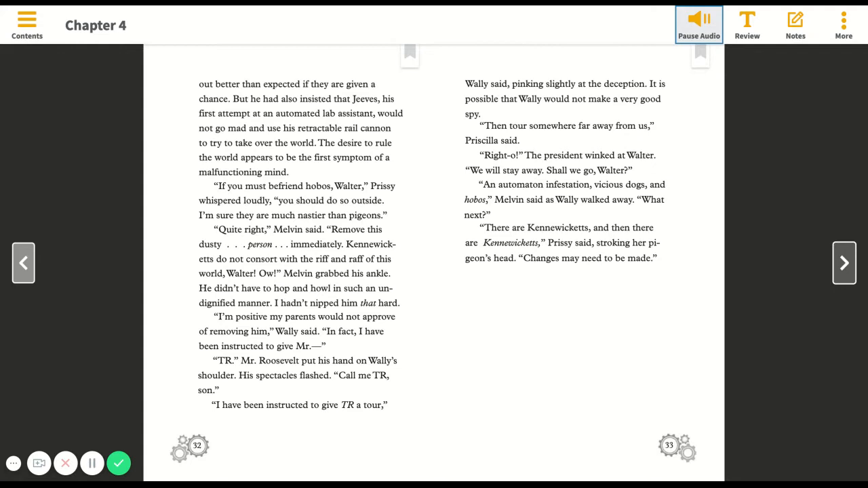
{"action": "left_click", "coordinate": [698, 24]}
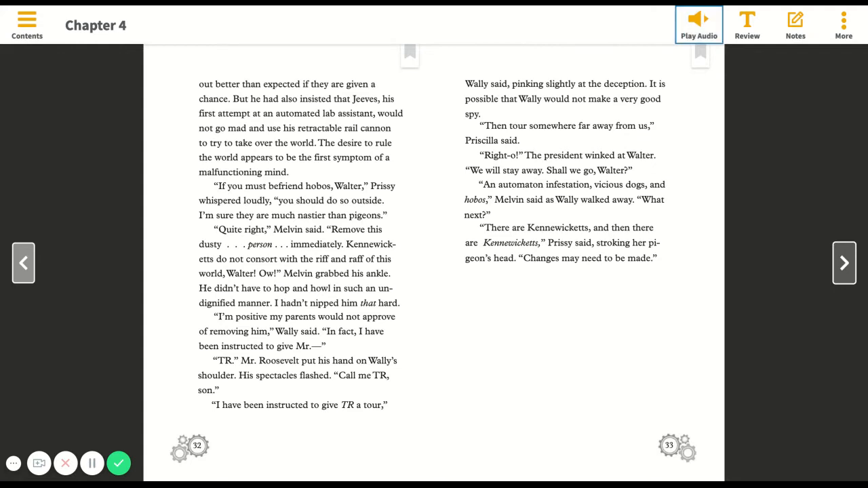
Move to Chapter 5's opening spread, pages 34–35, and play its narration through
{"action": "left_click", "coordinate": [844, 263]}
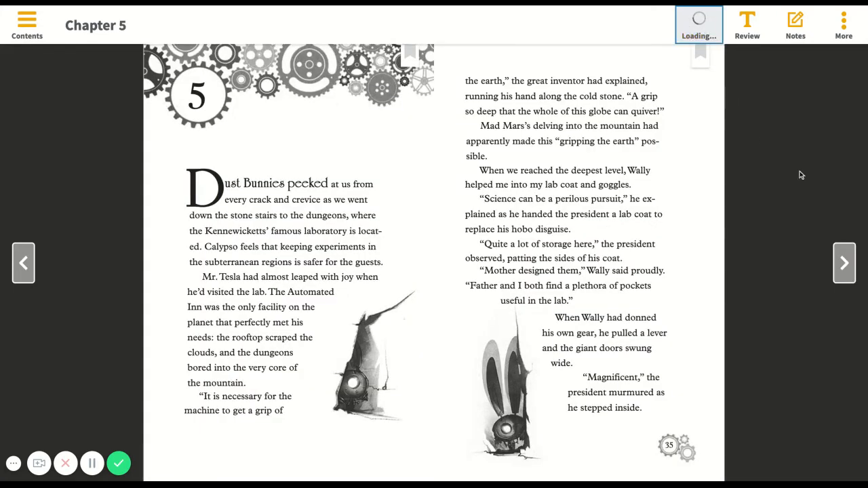
{"action": "left_click", "coordinate": [699, 23]}
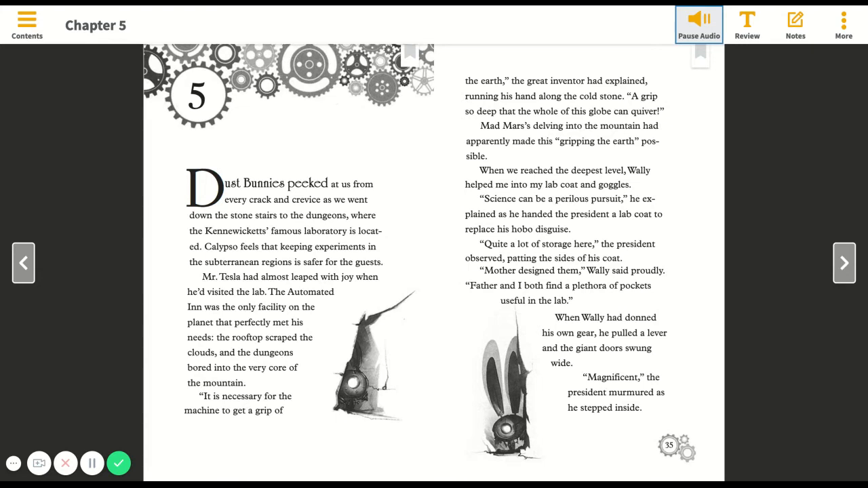
{"action": "mouse_move", "coordinate": [810, 185]}
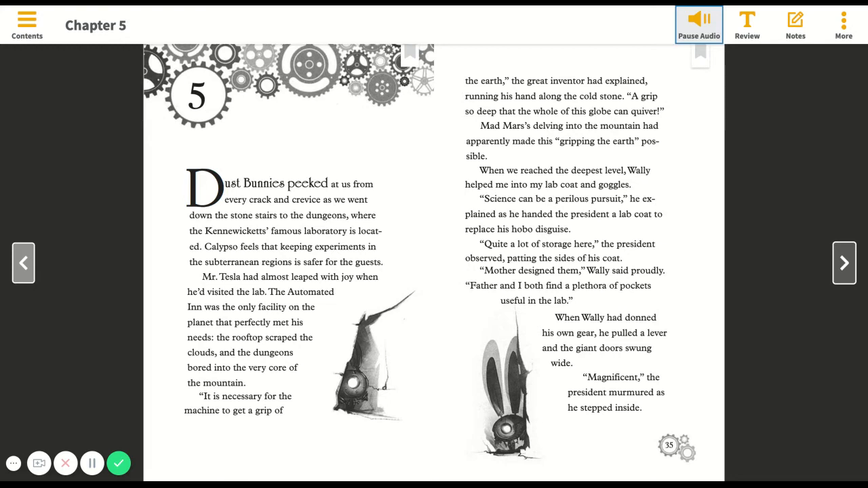
{"action": "left_click", "coordinate": [699, 25]}
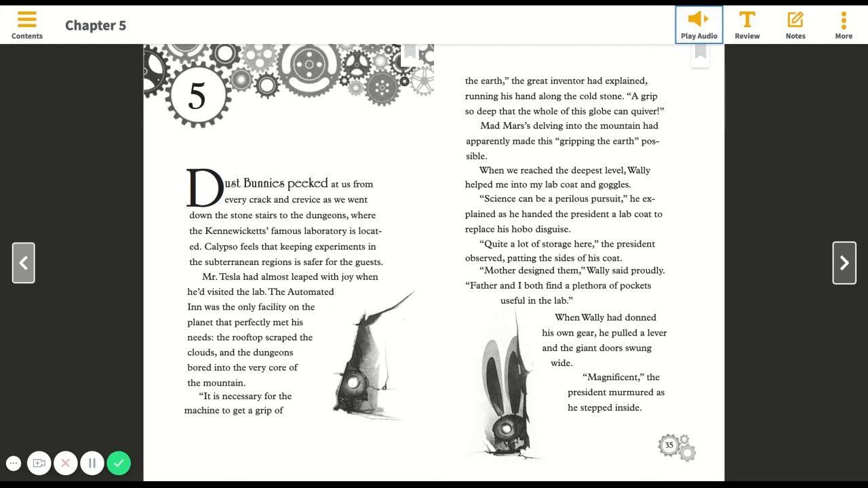
{"action": "left_click", "coordinate": [699, 24]}
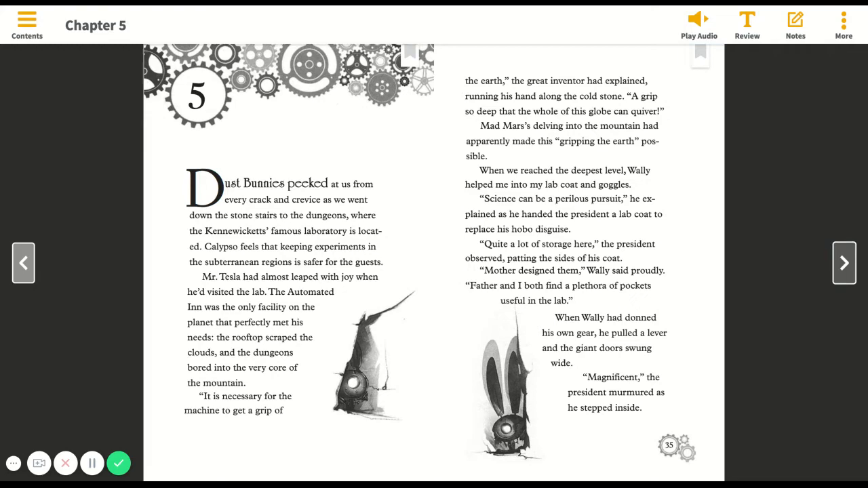
Go to pages 36–37, play their narration, and start audio for the next spread
{"action": "left_click", "coordinate": [844, 263]}
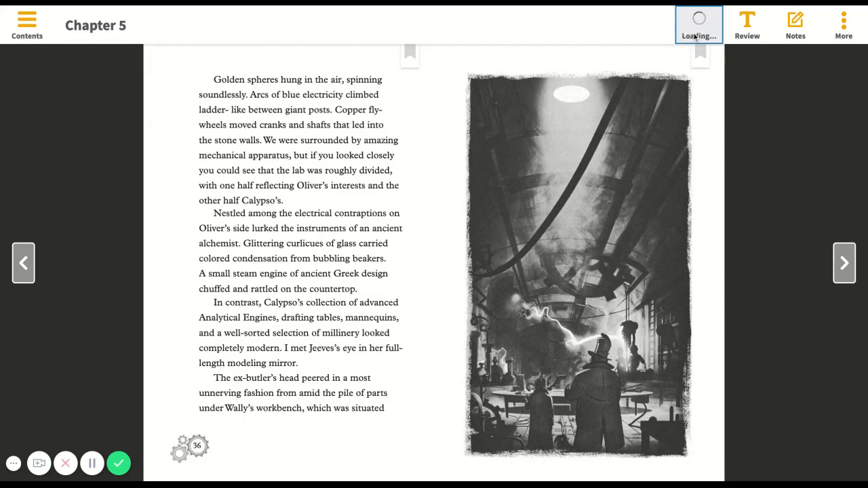
{"action": "left_click", "coordinate": [699, 26]}
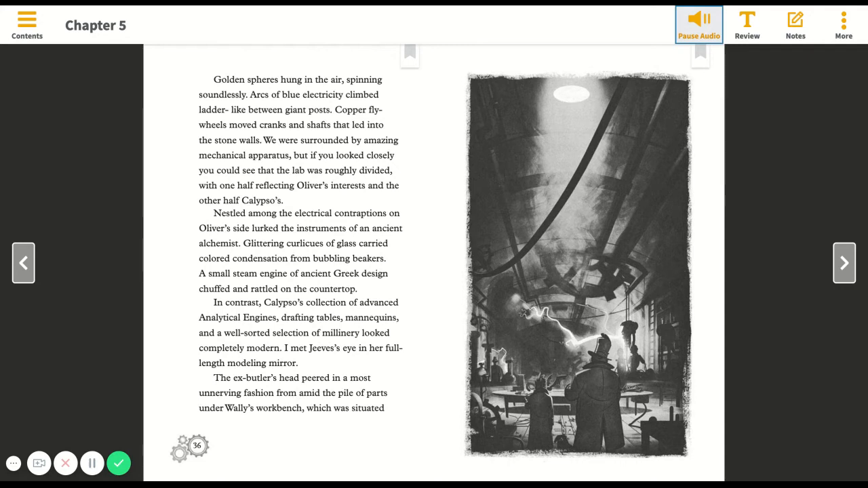
{"action": "left_click", "coordinate": [698, 24]}
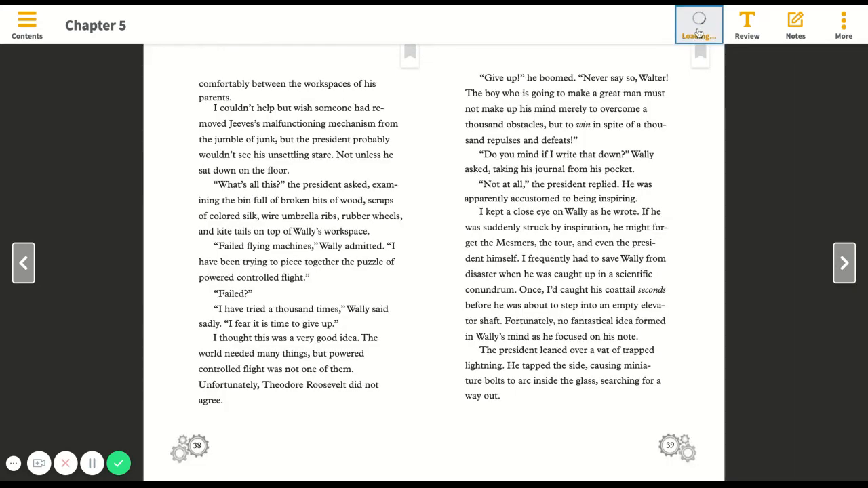
Listen to pages 38–39 narrated, pause, and advance to the next spread
{"action": "left_click", "coordinate": [699, 25]}
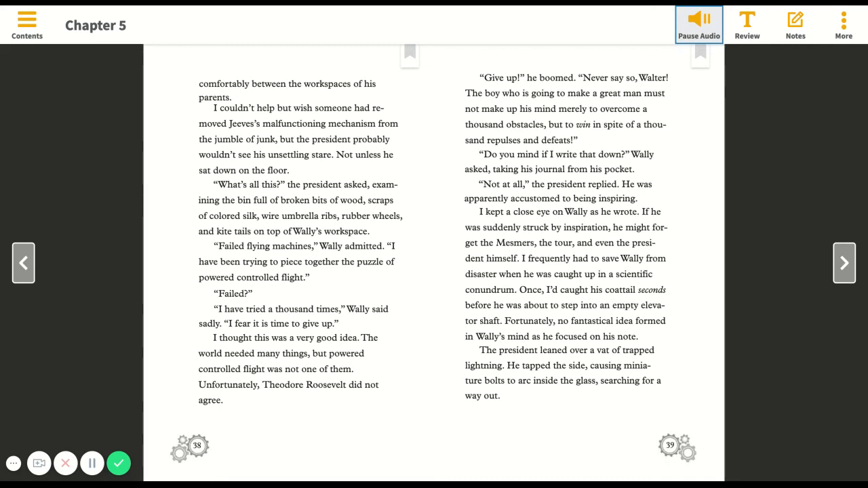
{"action": "left_click", "coordinate": [698, 20]}
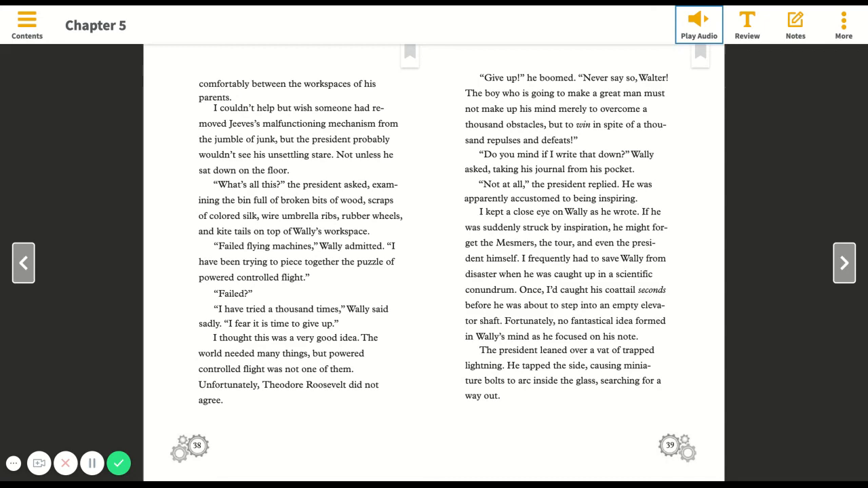
{"action": "left_click", "coordinate": [844, 262]}
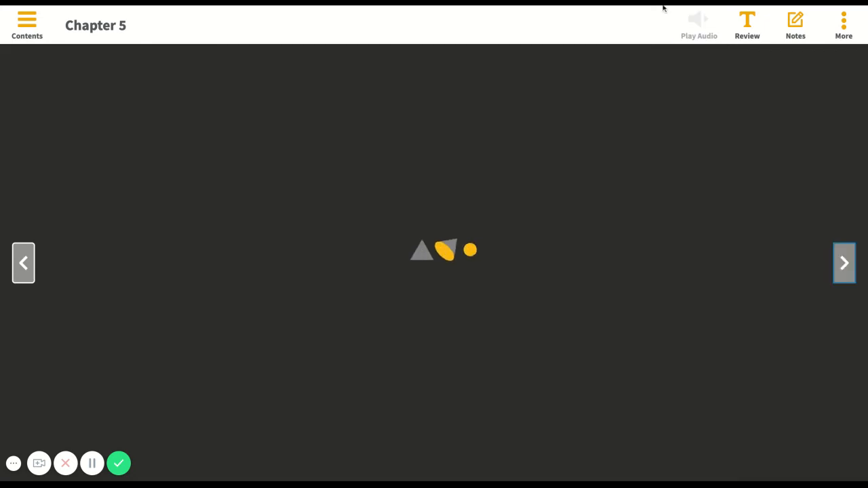
Hear pages 40–41 read aloud, pause, and move on to pages 42–43
{"action": "left_click", "coordinate": [698, 20]}
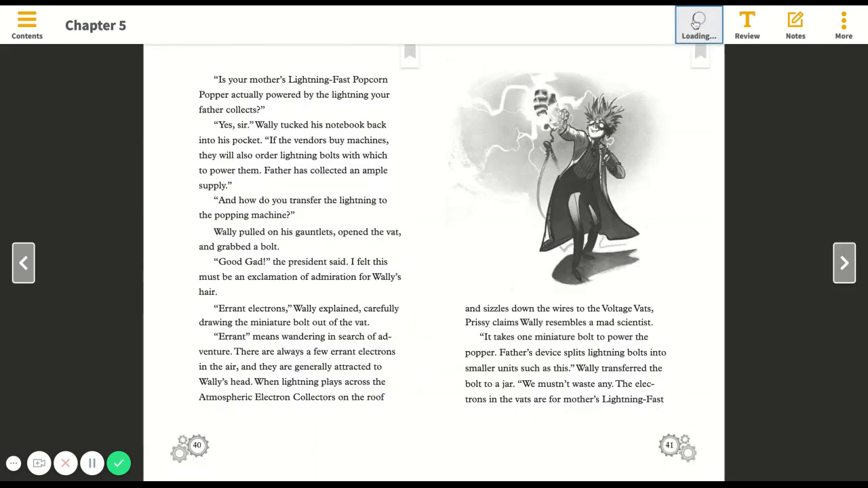
{"action": "left_click", "coordinate": [698, 25]}
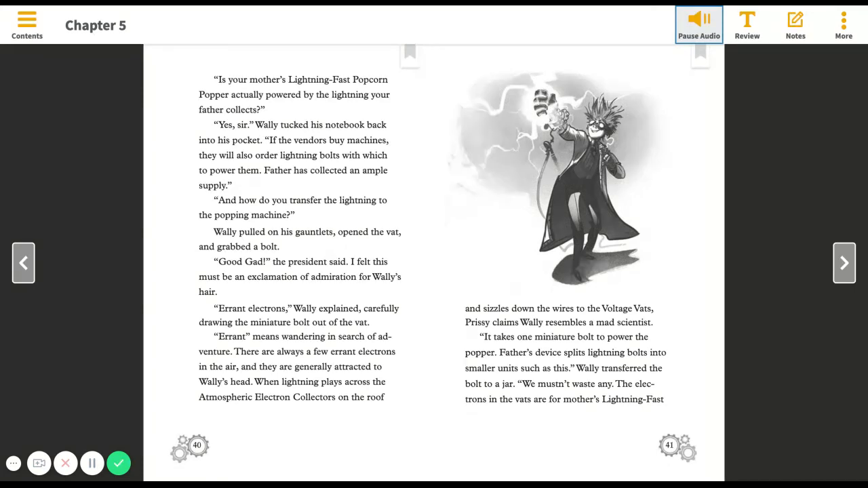
{"action": "left_click", "coordinate": [699, 24]}
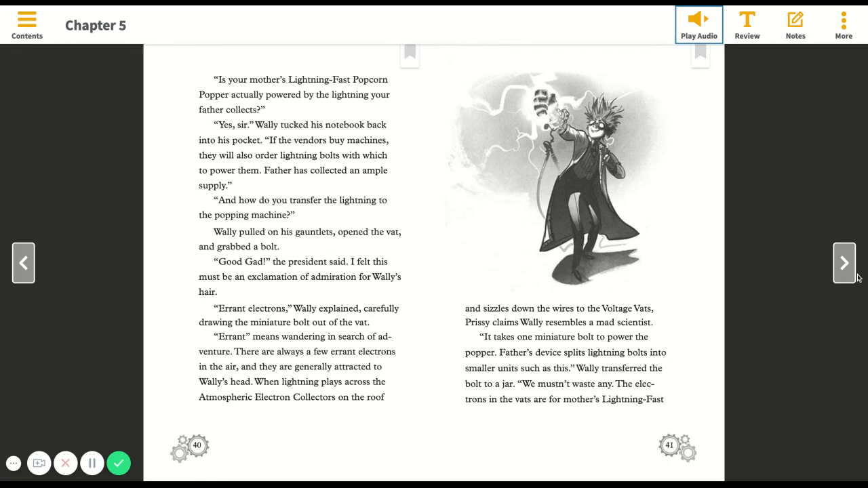
{"action": "left_click", "coordinate": [844, 263]}
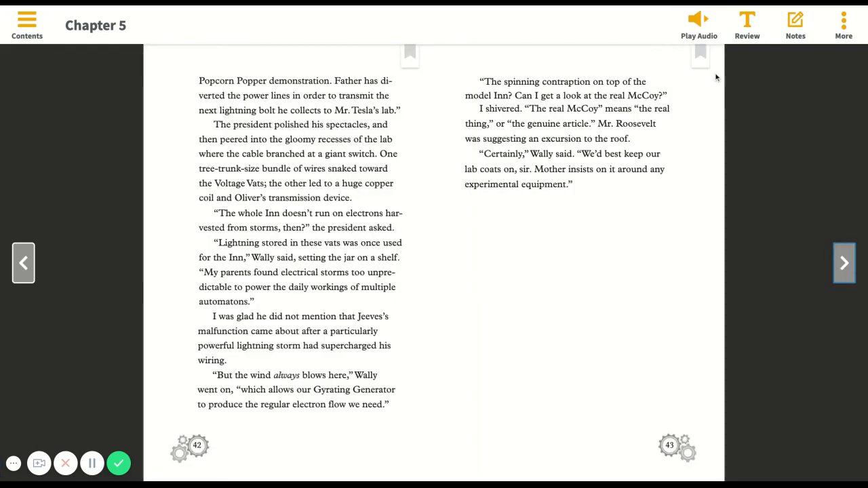
Play the narration for pages 42–43 and pause it once finished
{"action": "left_click", "coordinate": [699, 23]}
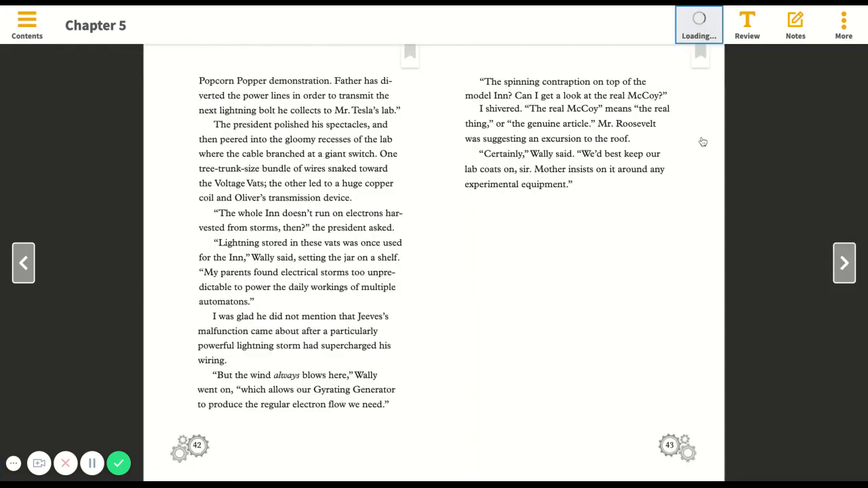
{"action": "left_click", "coordinate": [699, 23]}
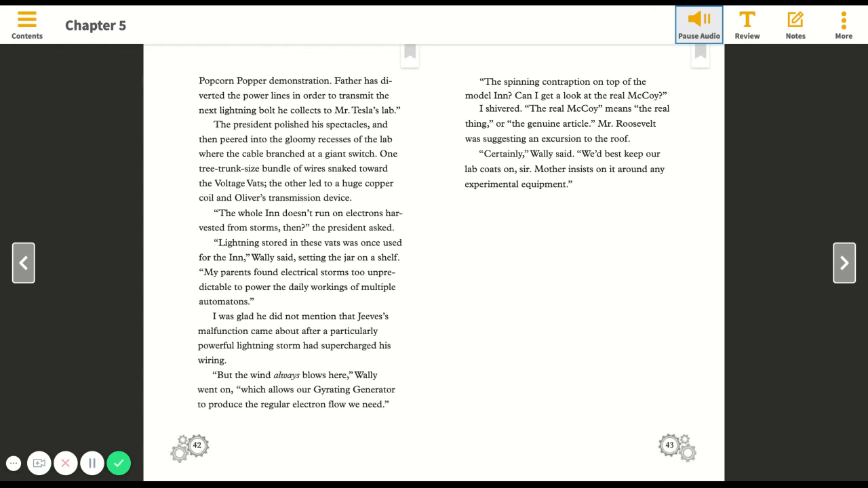
{"action": "left_click", "coordinate": [698, 24]}
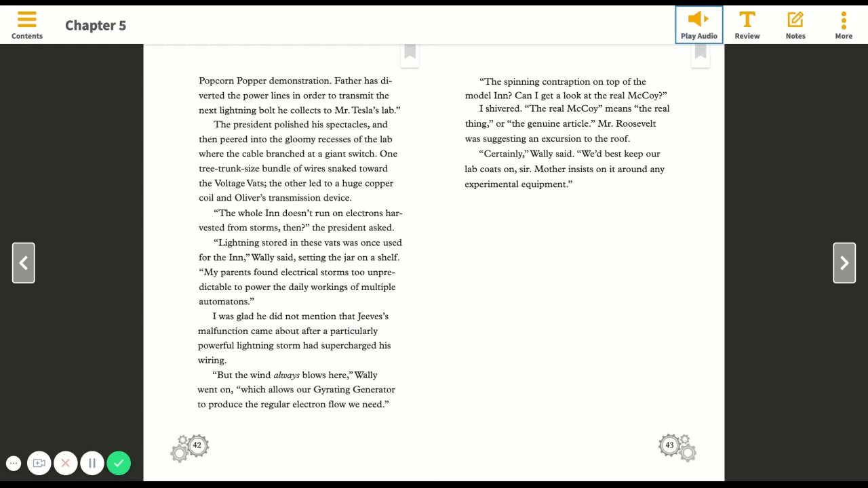